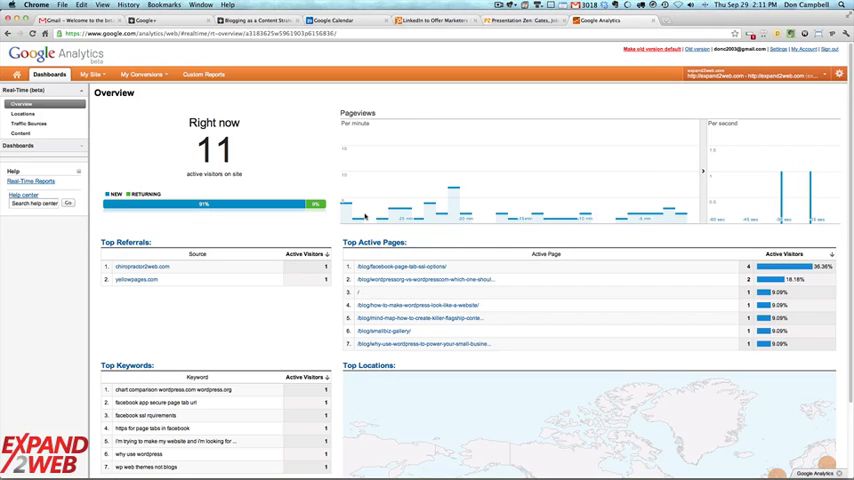
pyautogui.moveTo(362, 213)
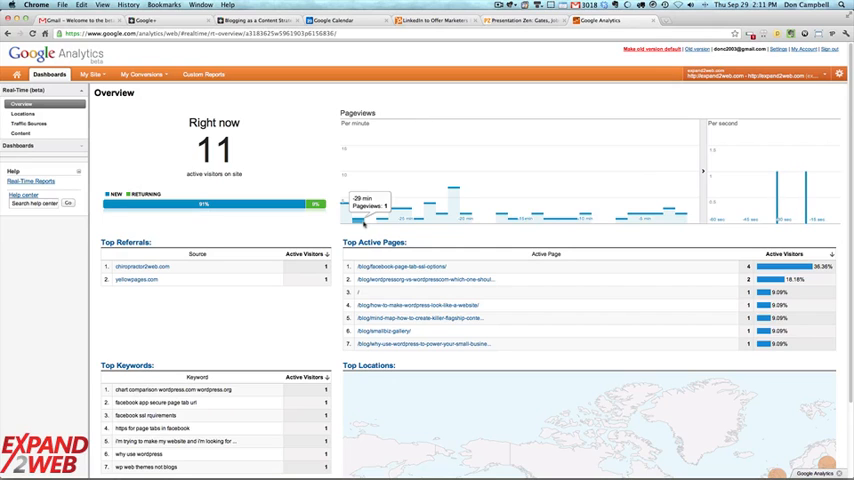
# Review Real-Time Traffic Sources (10 visitors by medium), then move on to the Content report.
pyautogui.click(95, 72)
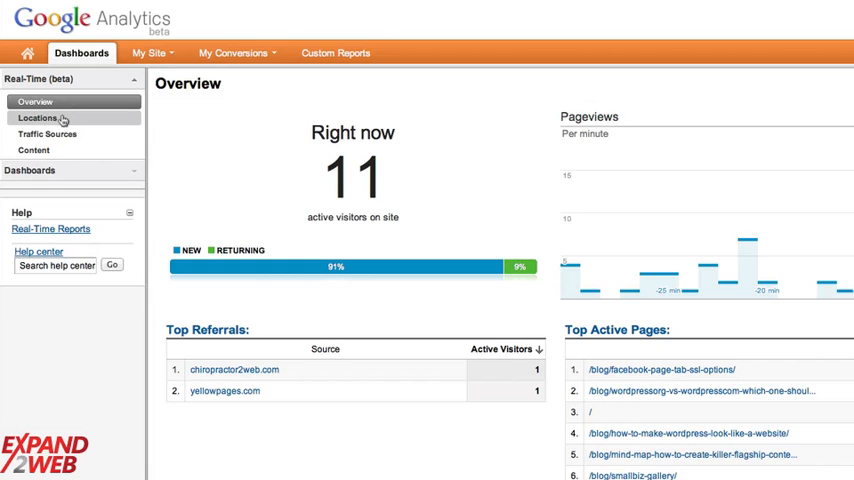
pyautogui.moveTo(73, 150)
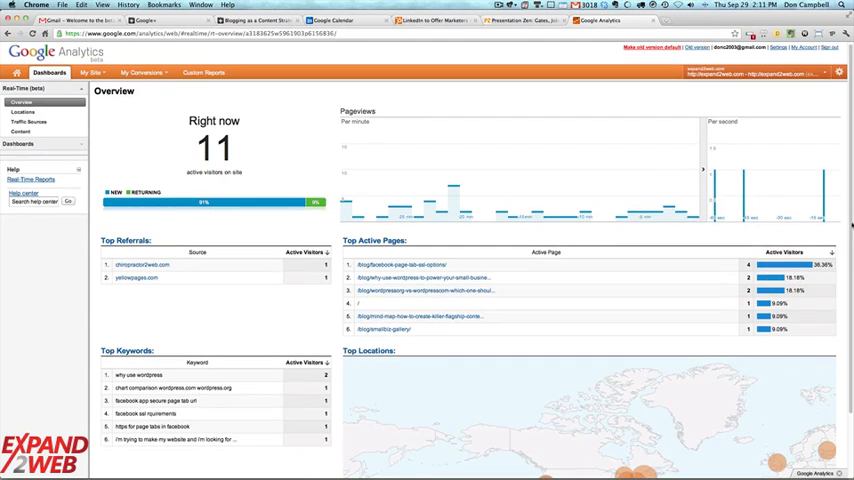
pyautogui.scroll(-3)
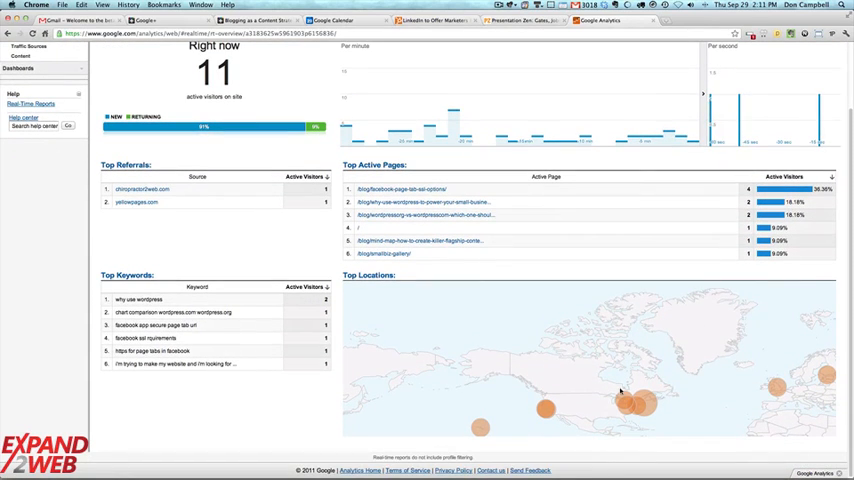
pyautogui.moveTo(543, 410)
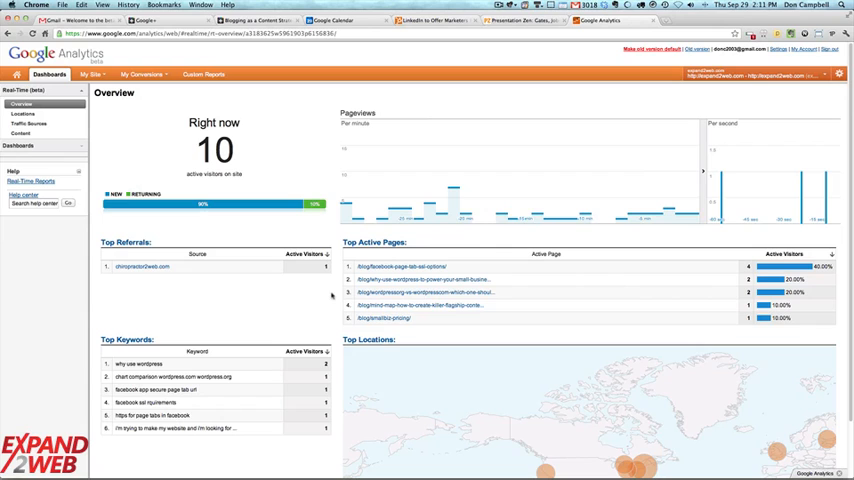
pyautogui.click(23, 113)
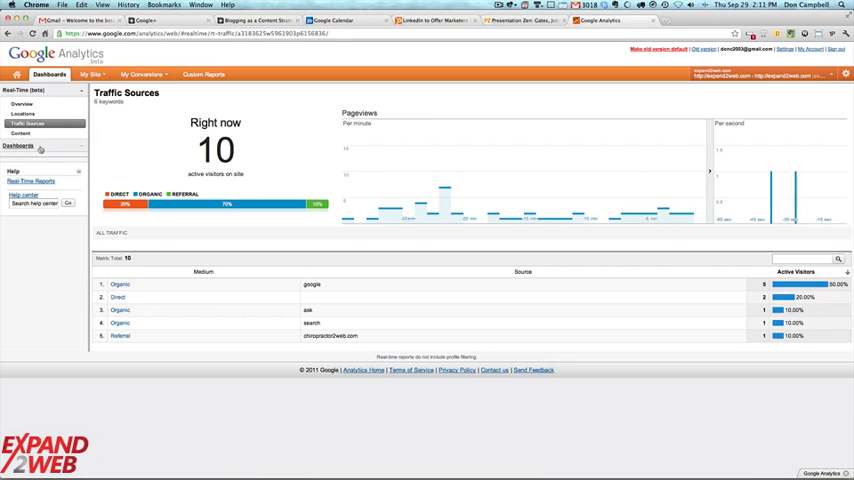
pyautogui.click(20, 133)
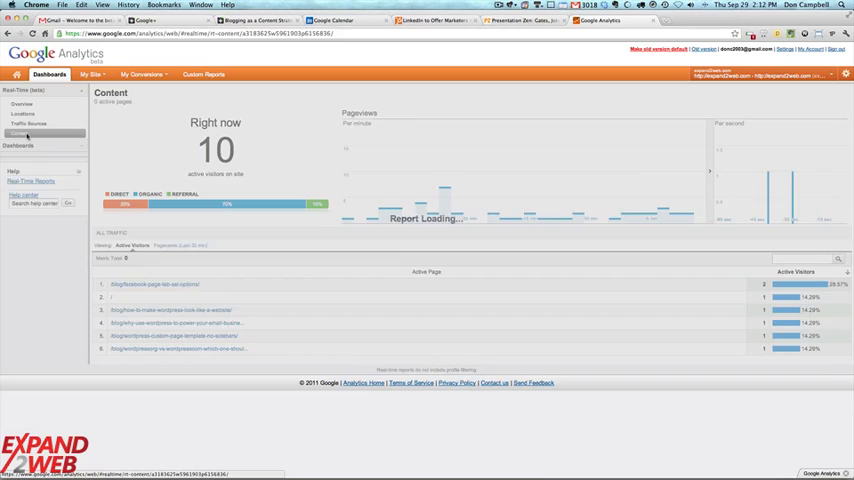